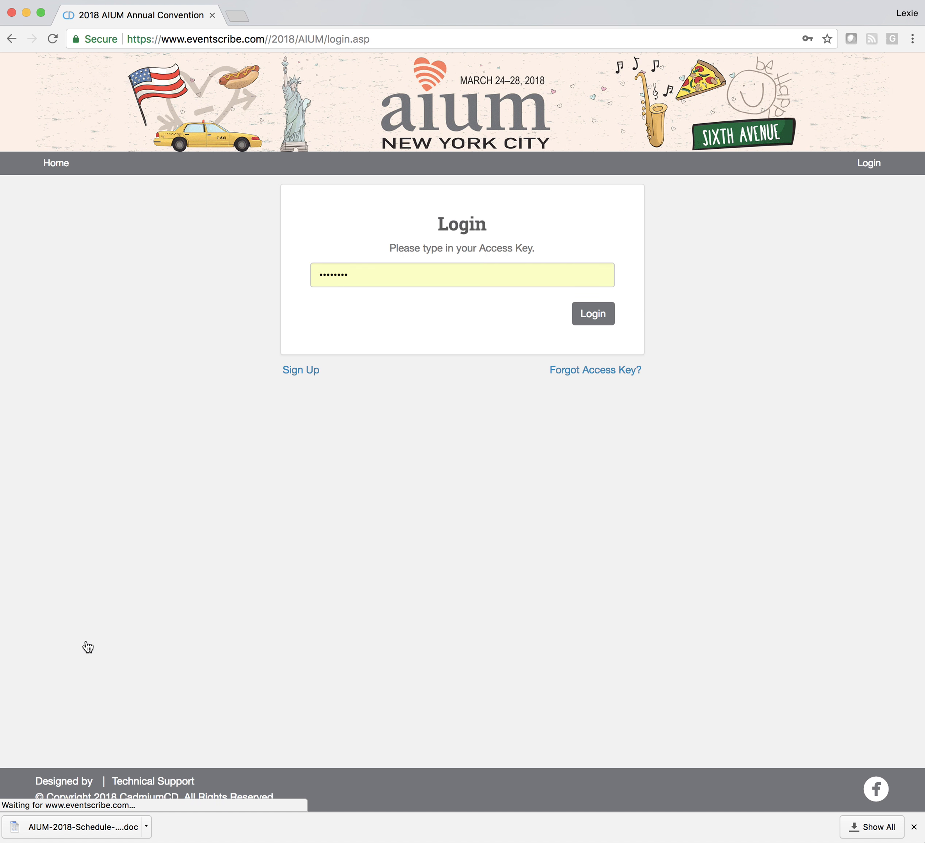
# - Bring up the sign-up form for a new 2018 AIUM convention account
pyautogui.click(301, 370)
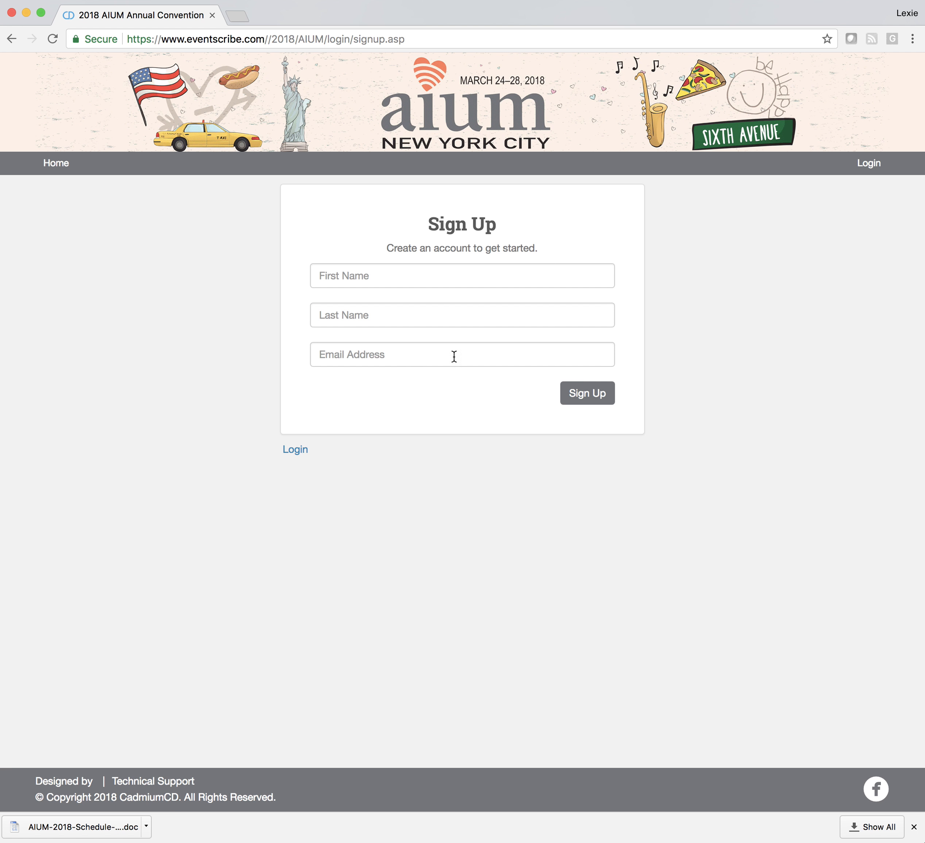
pyautogui.moveTo(295, 450)
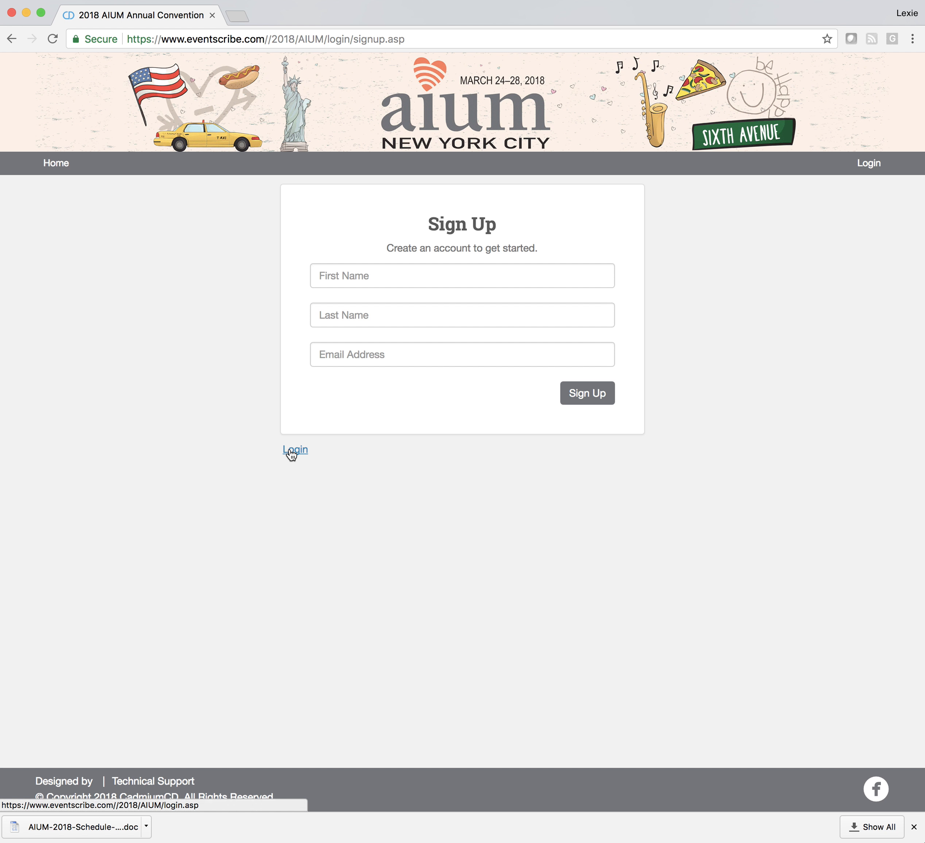
# - Return to the access-key login and submit the saved key, landing on My Schedule
pyautogui.click(294, 450)
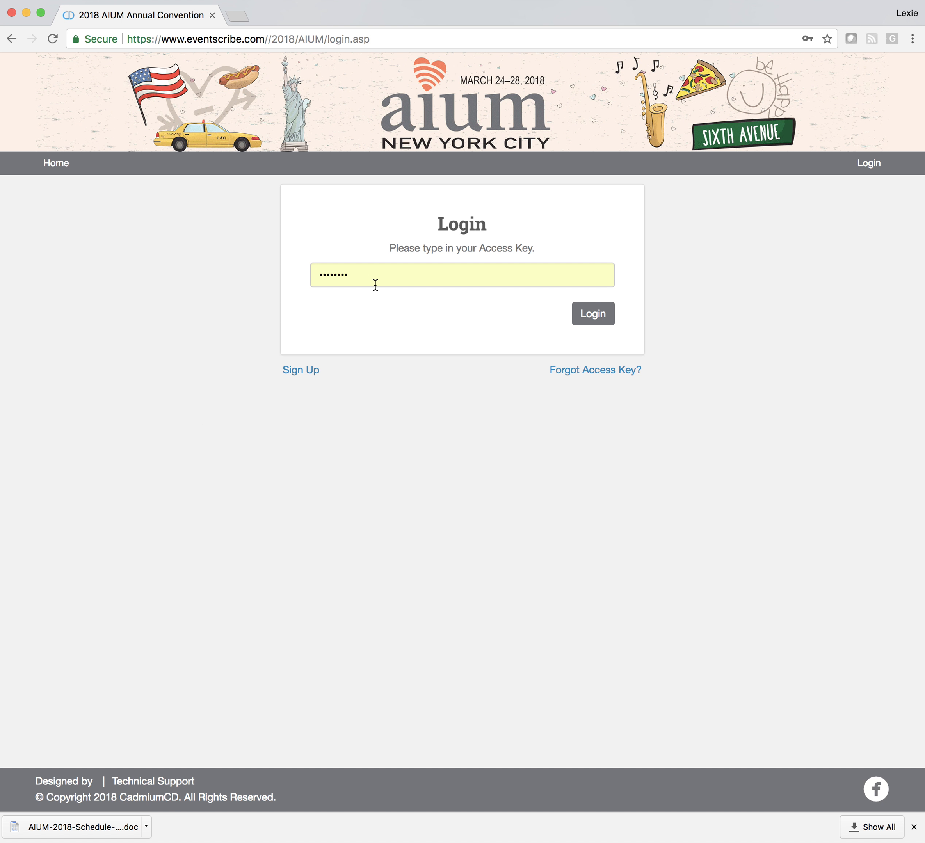
pyautogui.moveTo(593, 312)
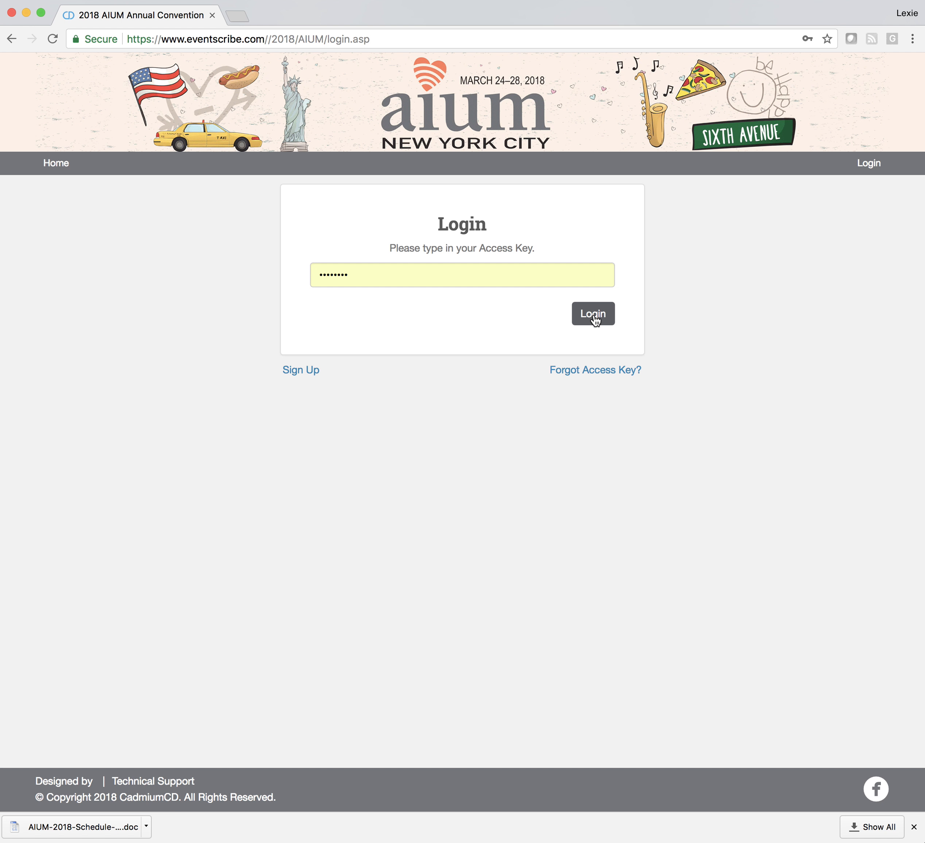
pyautogui.click(593, 313)
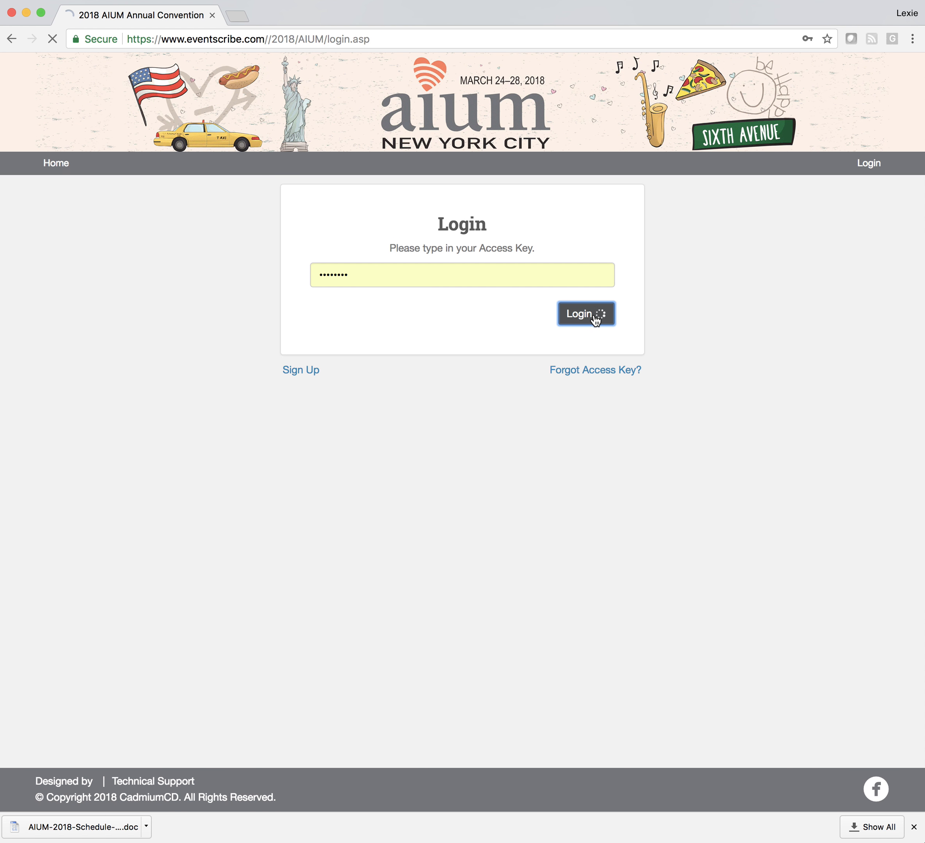
pyautogui.click(586, 313)
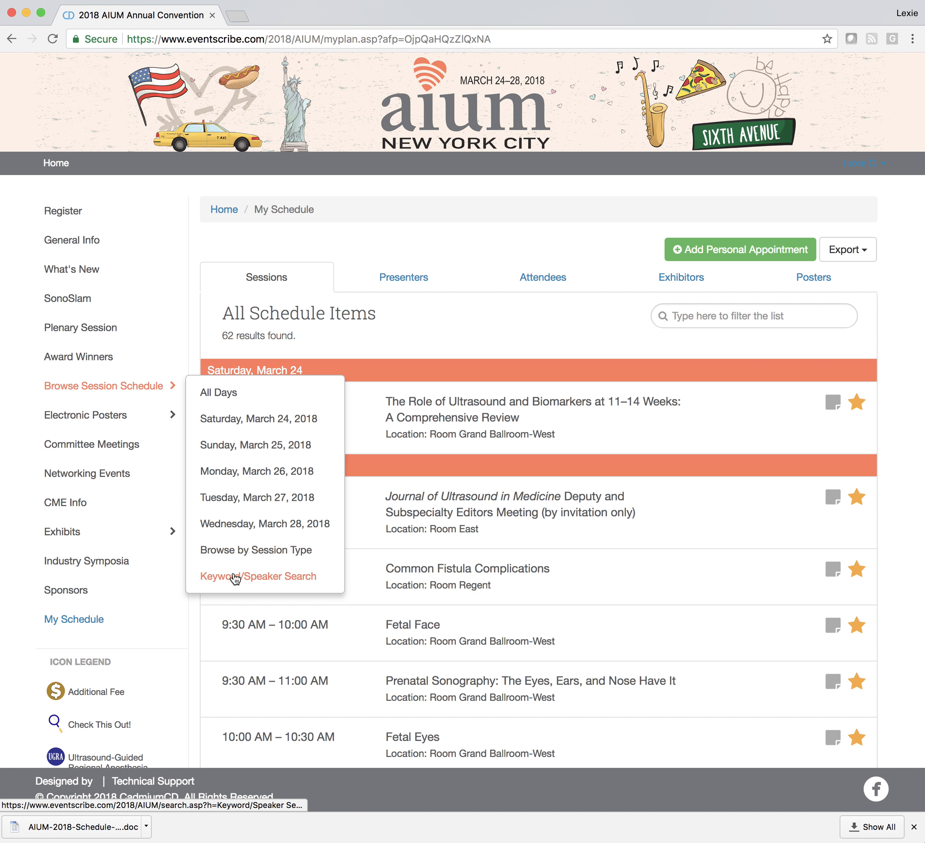
# - Show the Full Schedule for all days and star sessions such as the 11–14 Weeks review
pyautogui.click(218, 393)
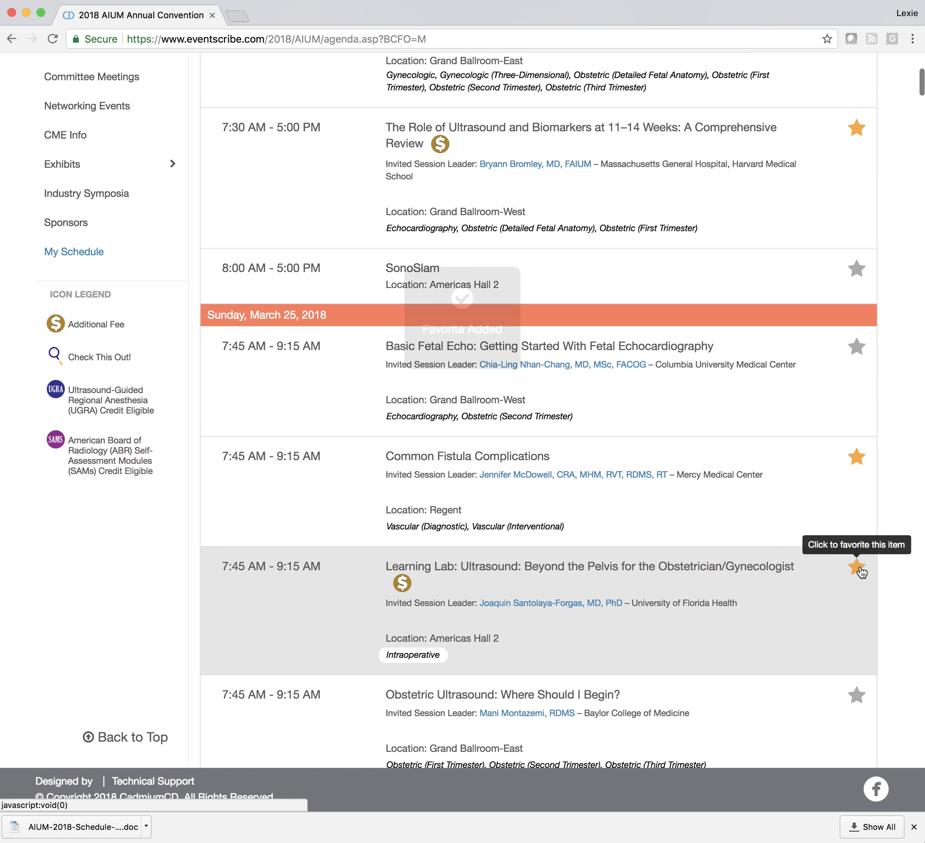
pyautogui.scroll(3)
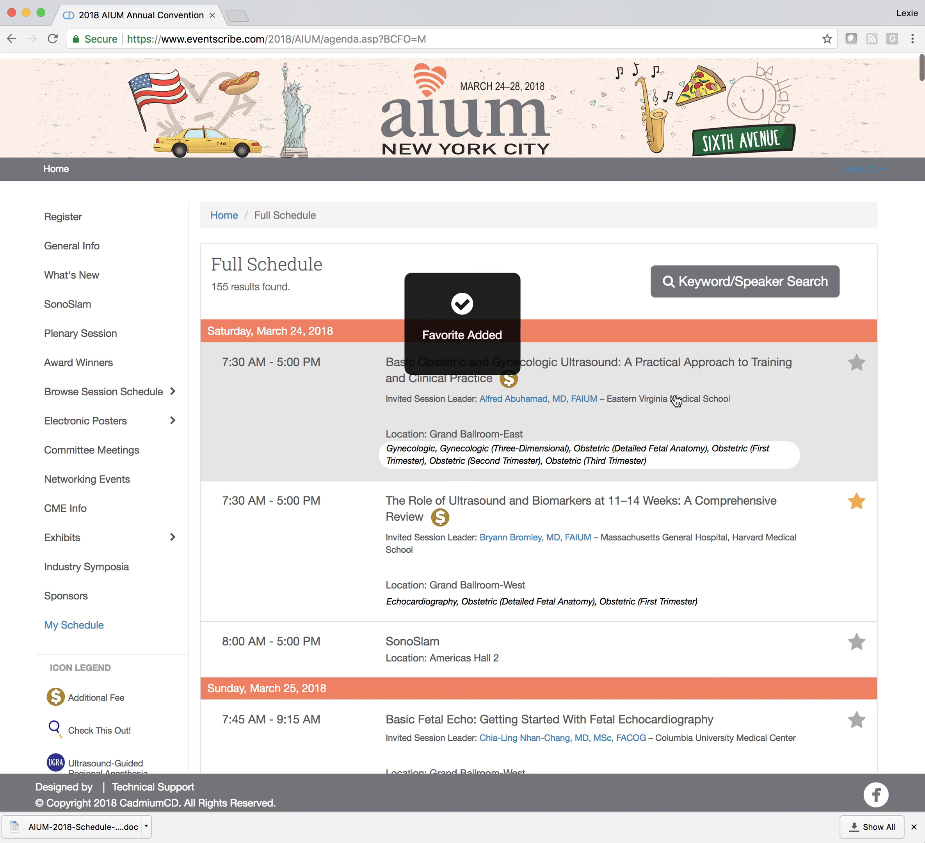